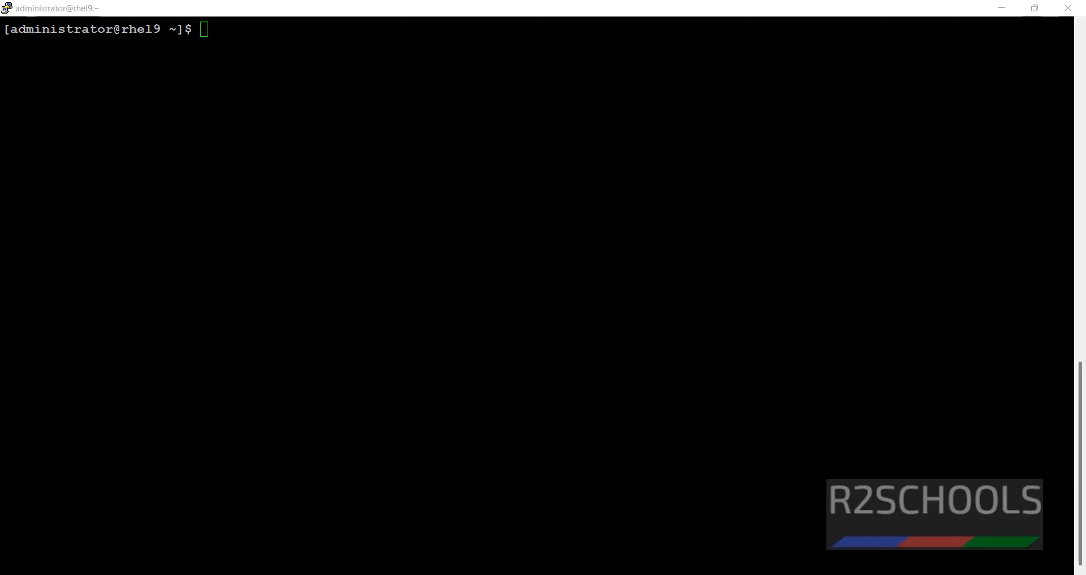
Switch to the postgres user, start psql and attempt SHOW log_directory with a mistyped terminator
type("sudo su - postgre")
type("psql")
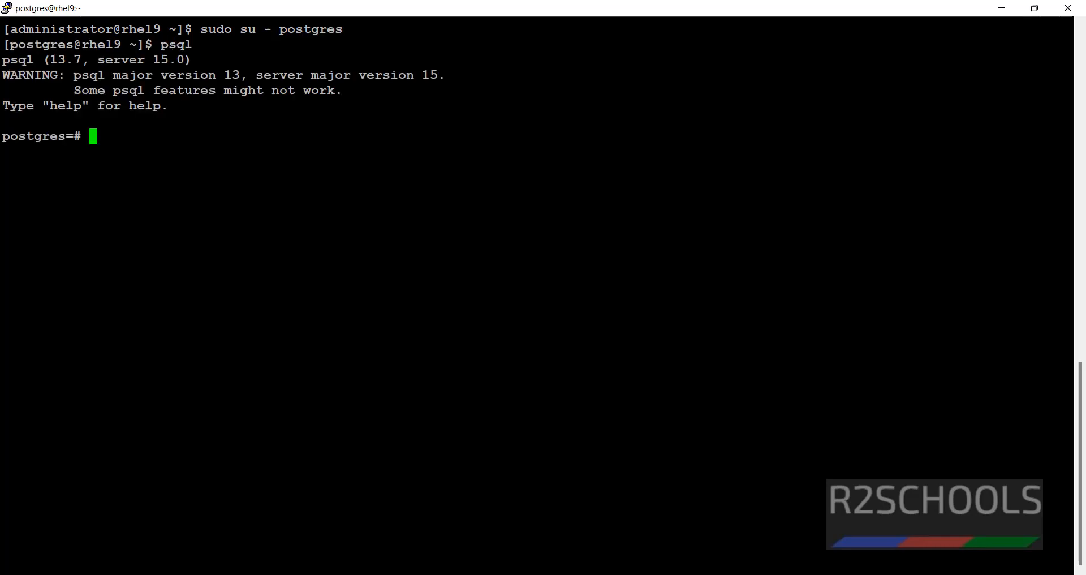
type("show log_")
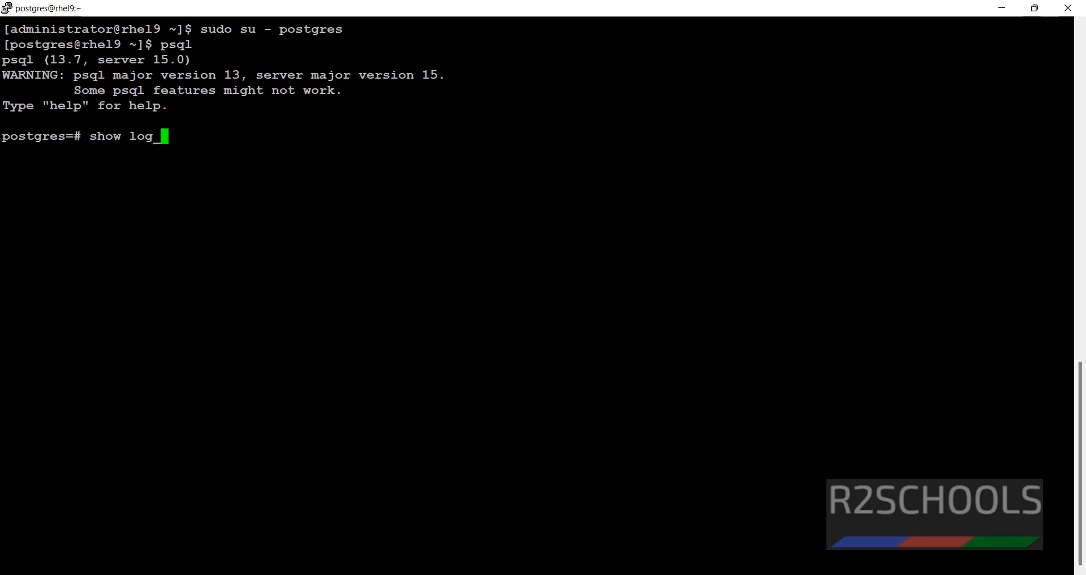
type("directory")
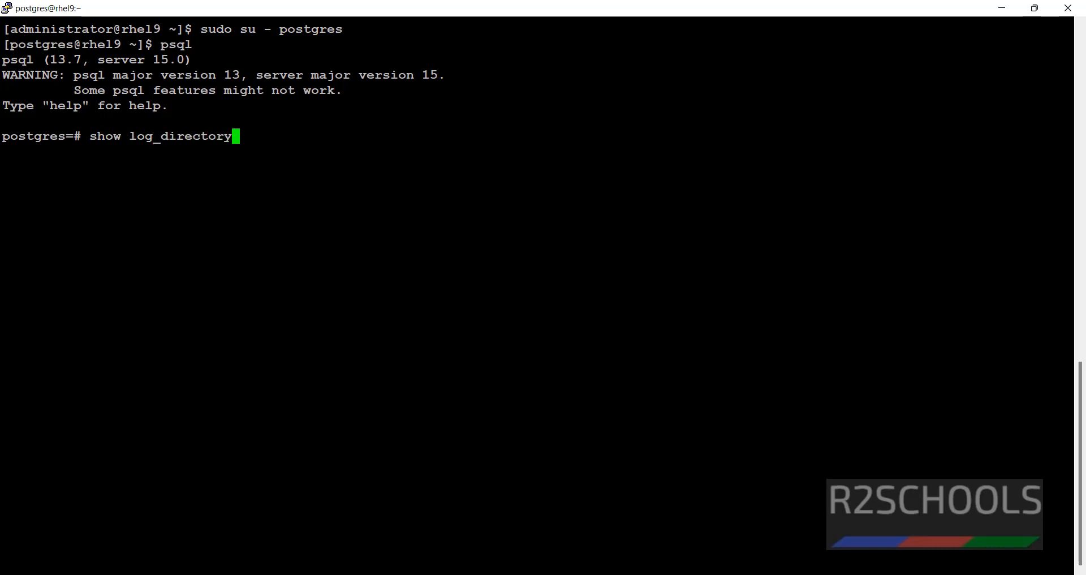
type("();")
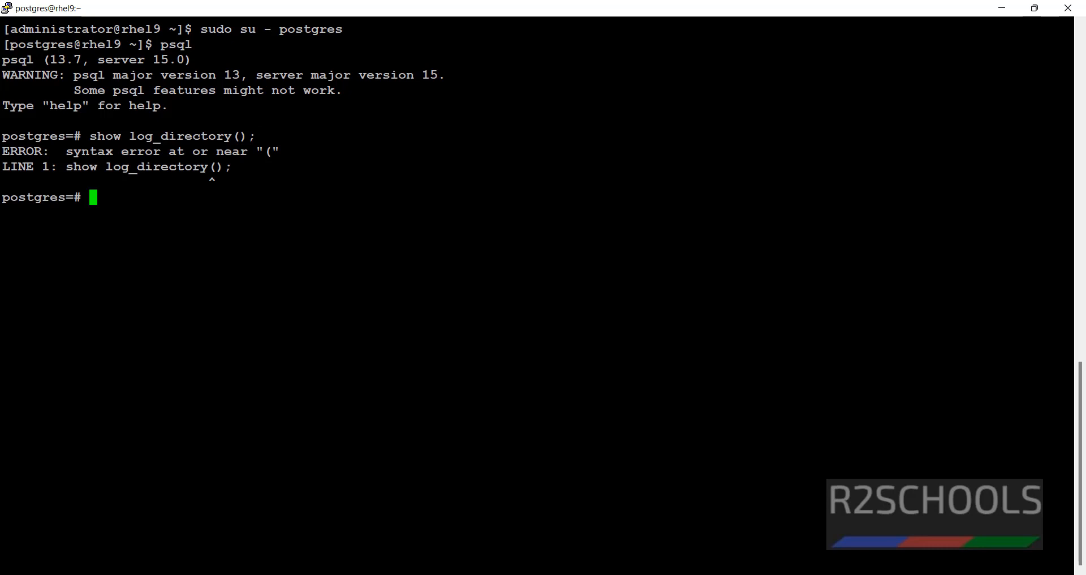
Run SHOW log_directory; correctly, note the result 'log', and quit psql with \q
type("show log_directory")
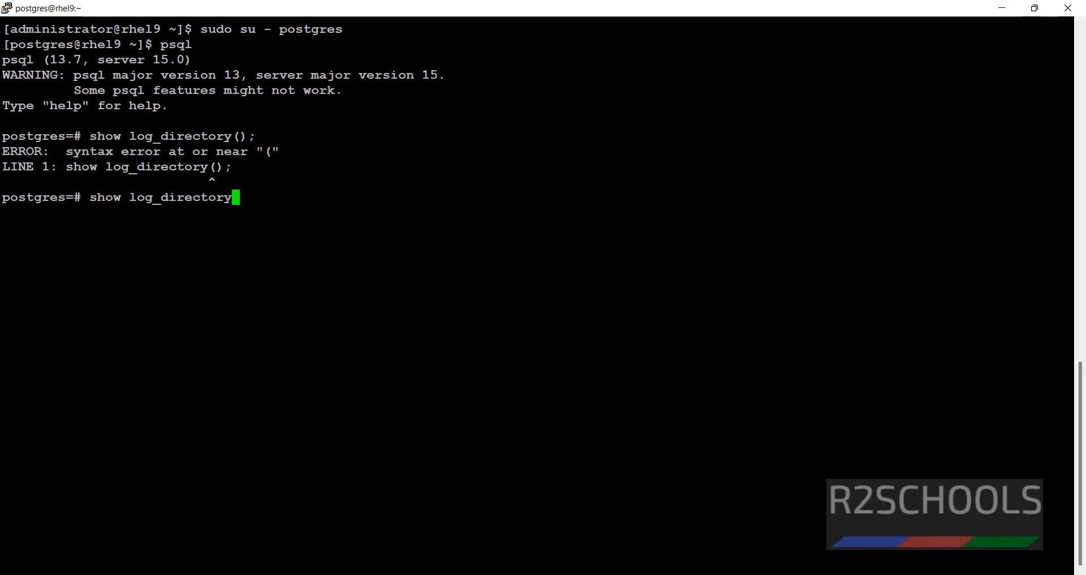
type(";")
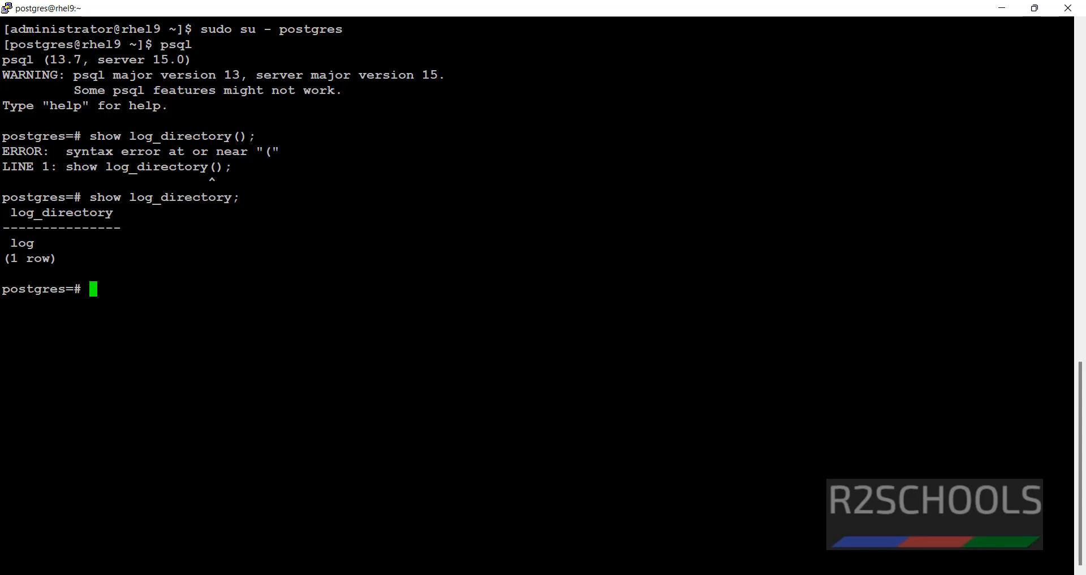
double_click(21, 242)
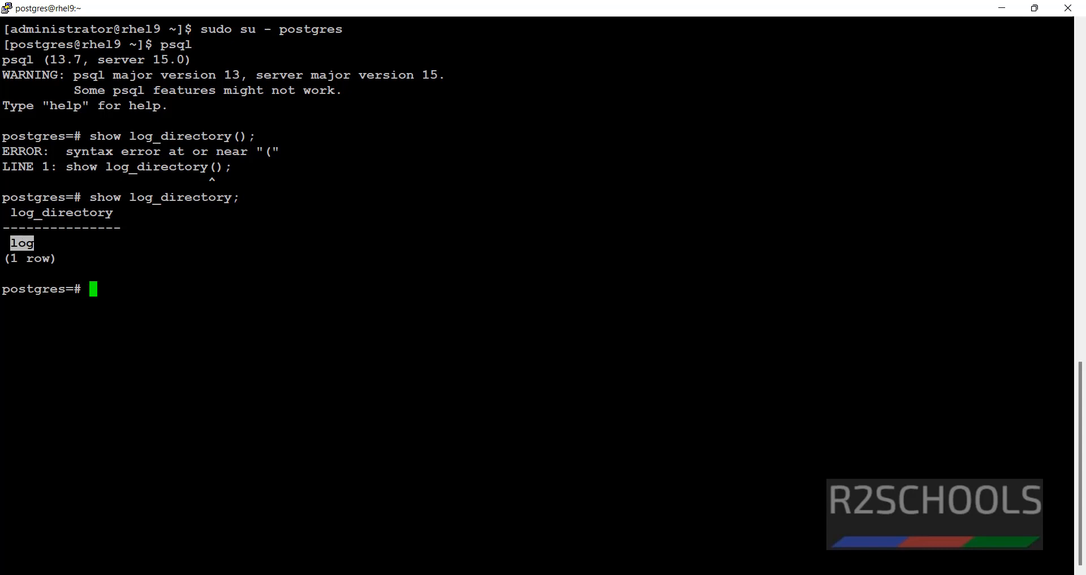
type("\\q")
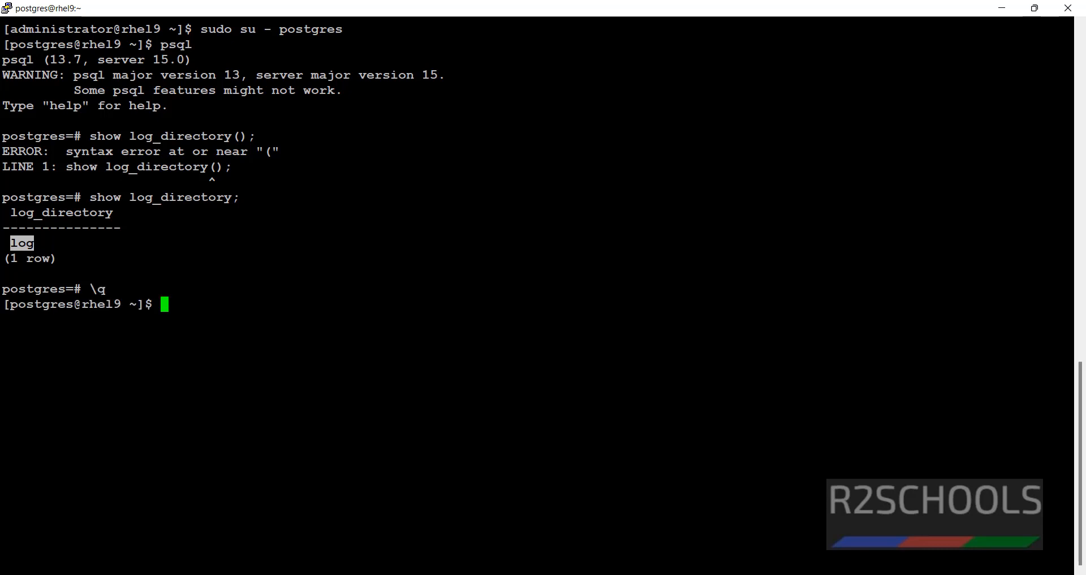
Find the postgres processes with ps -eaf | grep and copy the data directory path
type("ps -eaf")
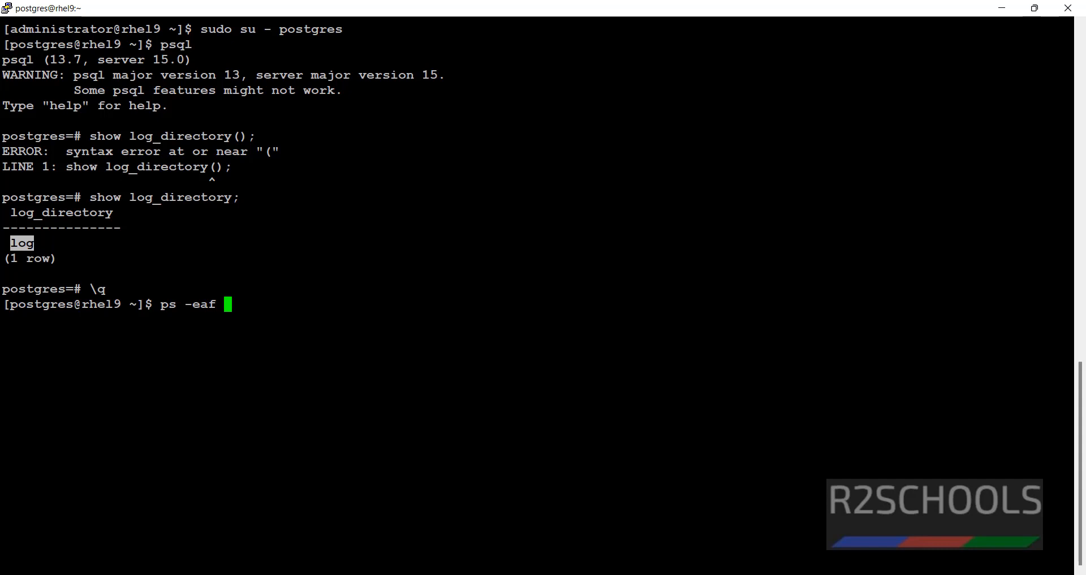
type("| grep postgres")
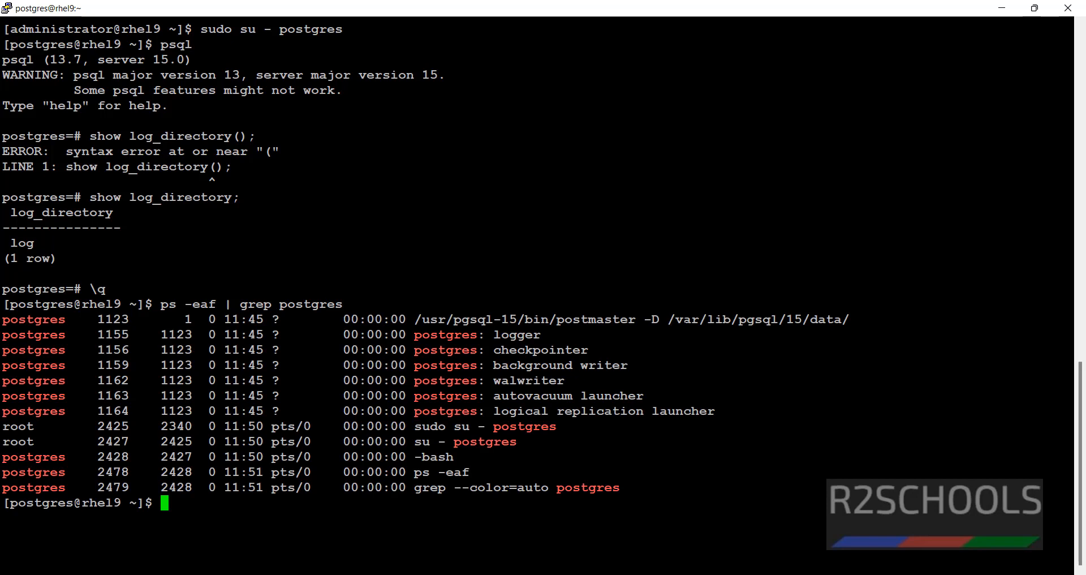
left_click_drag(667, 319, 850, 319)
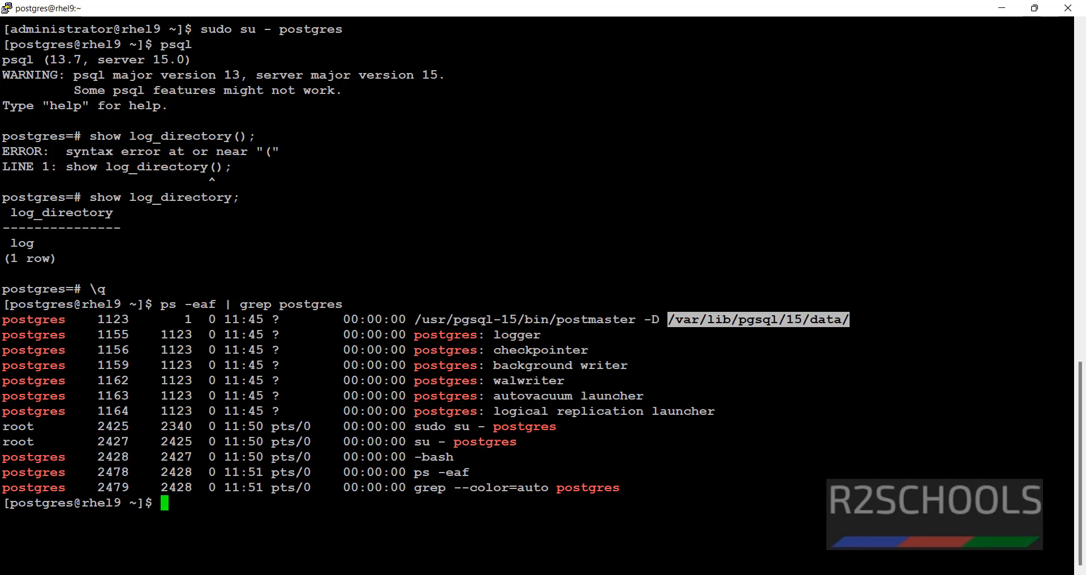
Change into /var/lib/pgsql/15/data, list it, and enter its log subfolder
type("cd /var/lib/pgsql/15/data/")
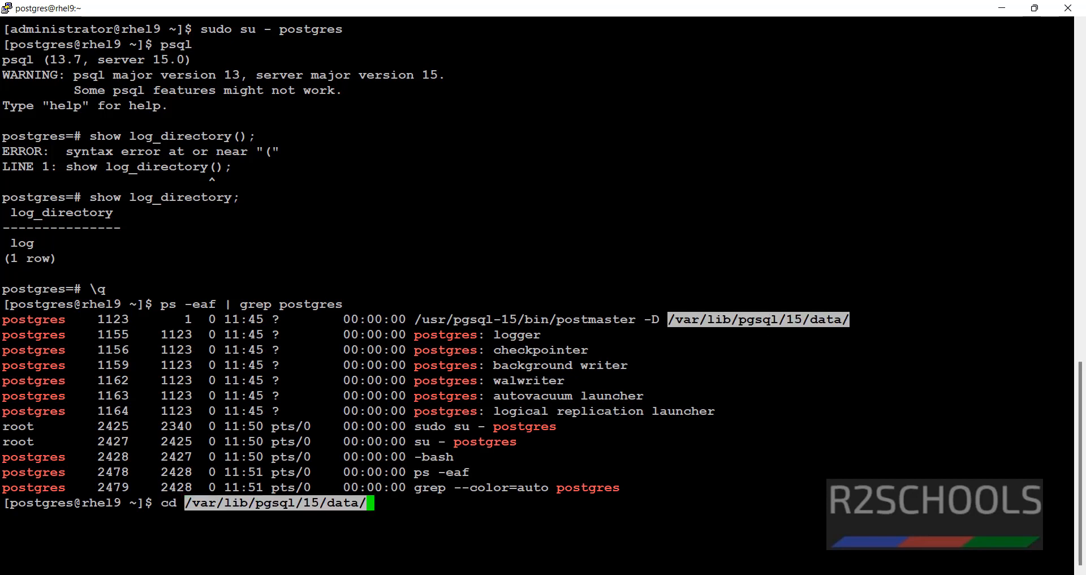
type("ls")
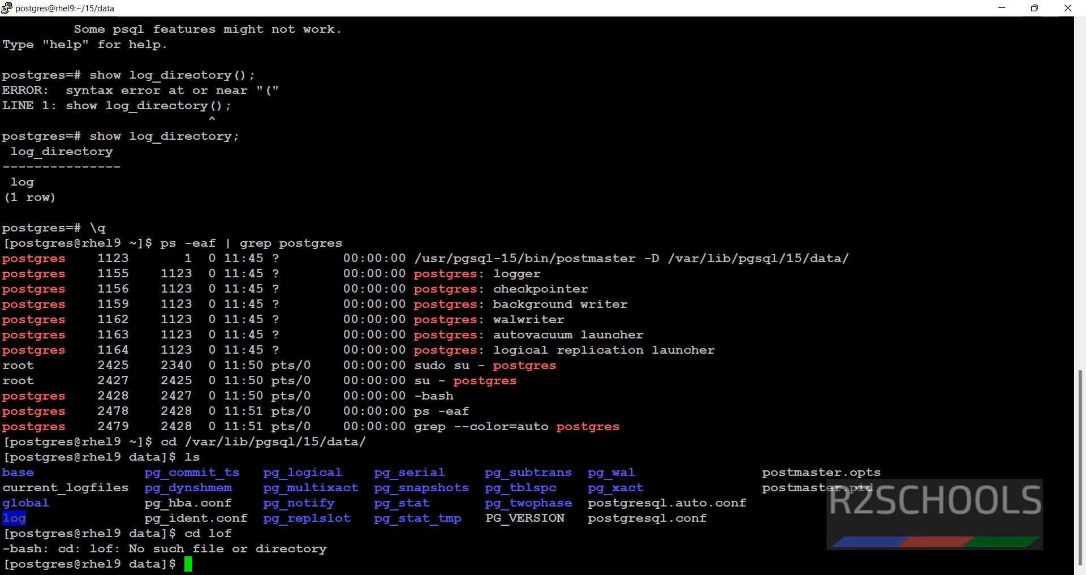
type("cd log")
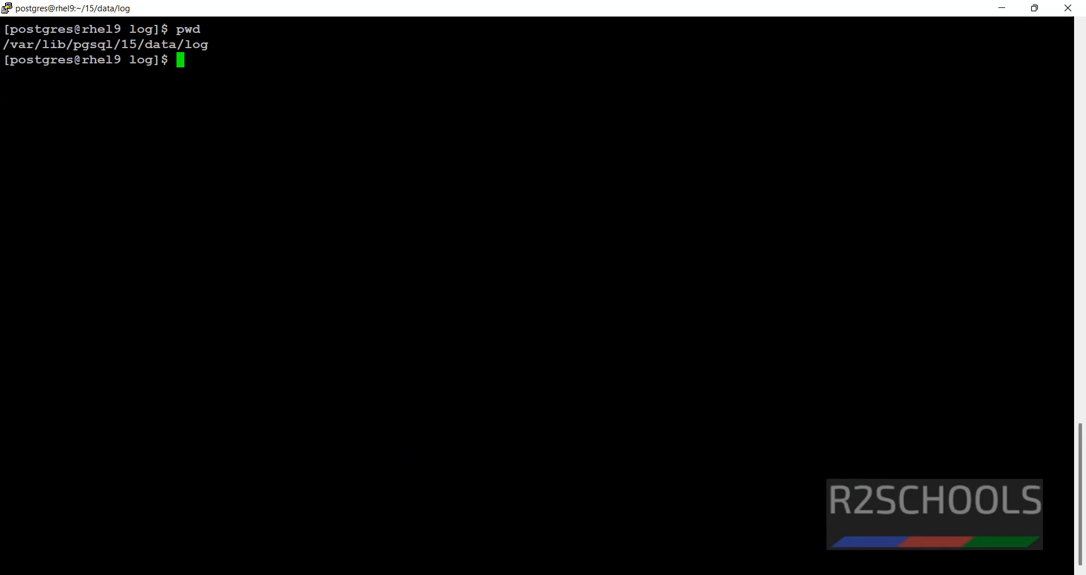
List the log folder with ls -ltrh and pick the newest file name, postgresql-Sun.log
type("ls -ltrh")
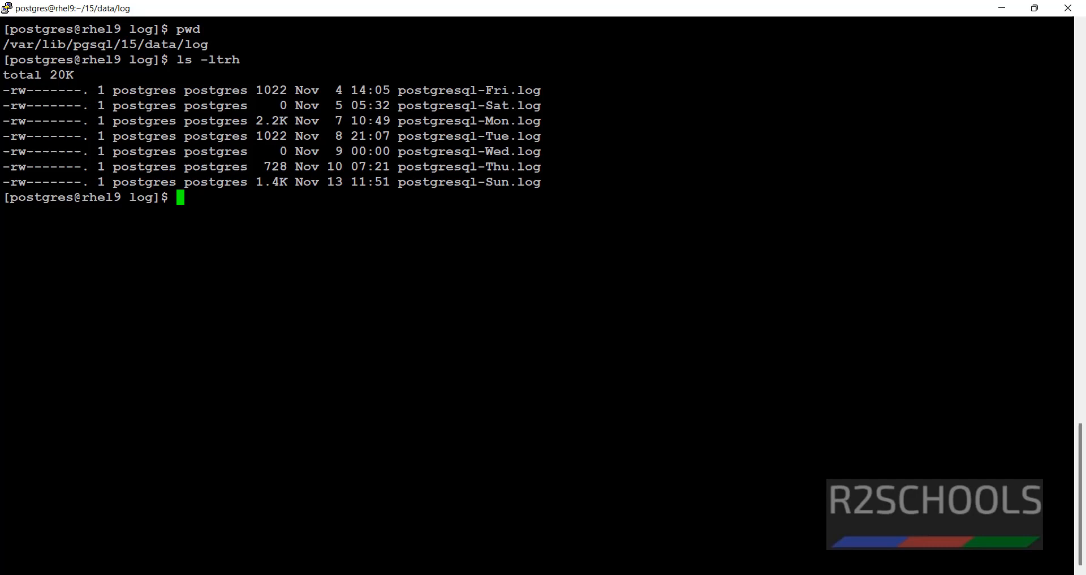
double_click(468, 181)
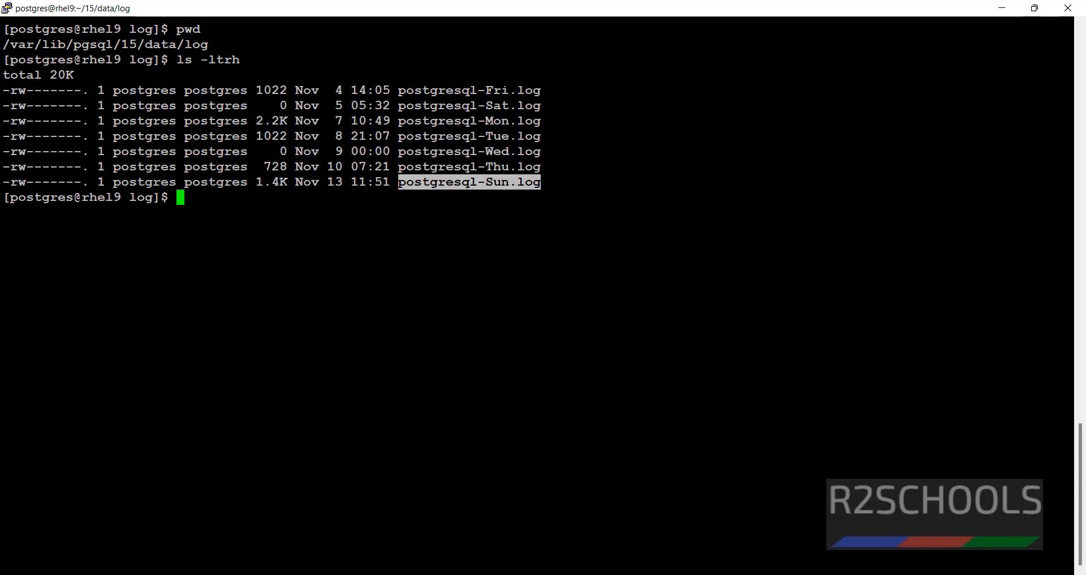
Display postgresql-Sun.log with more and highlight part of its contents
type("more postgresql-Sun.log")
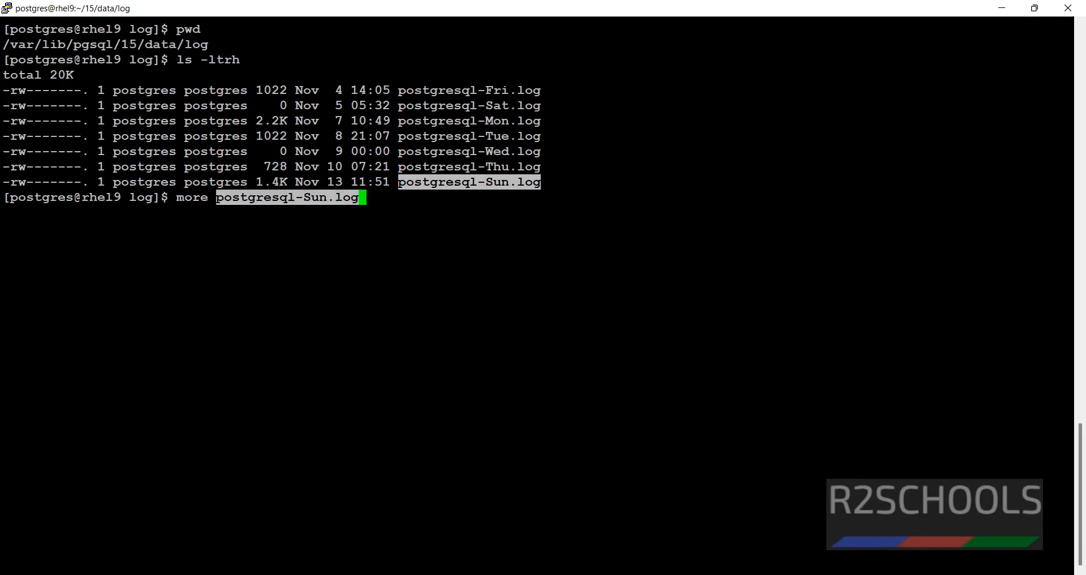
key("Enter")
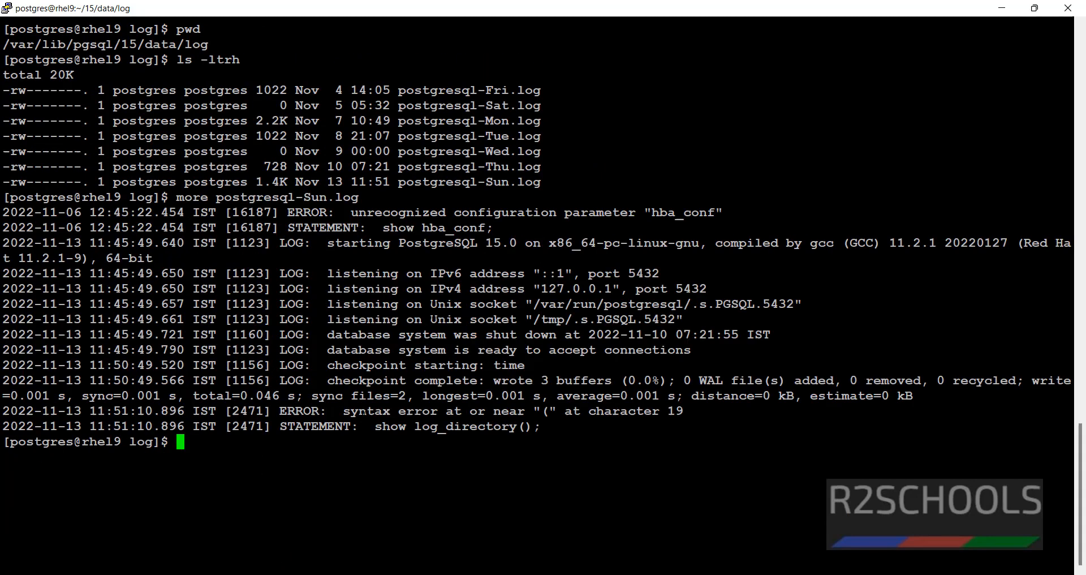
left_click_drag(280, 411, 599, 427)
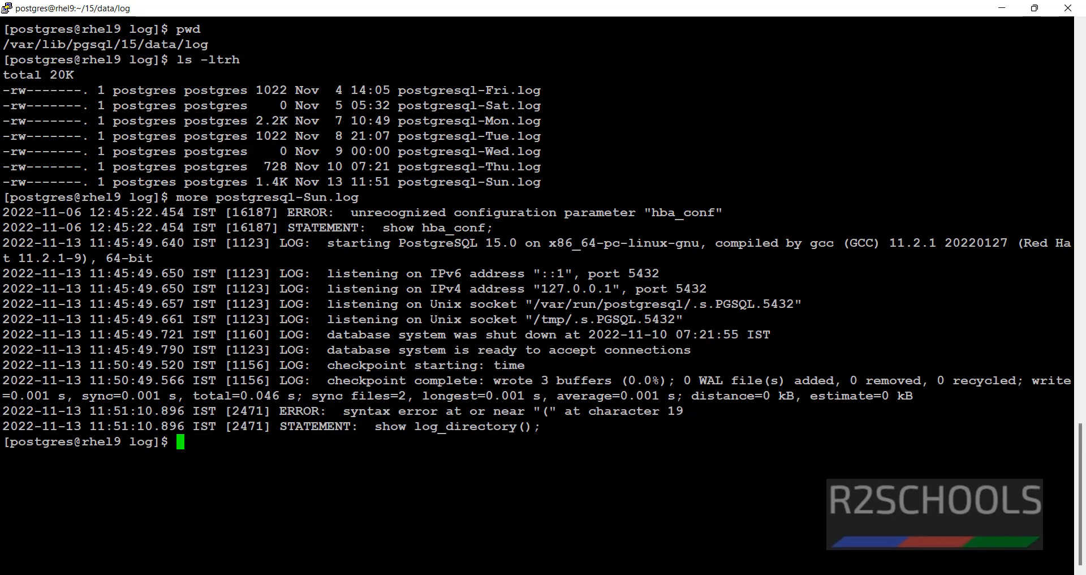
Start psql and run SHOW data_directory; returning /var/lib/pgsql/15/data
type("psql")
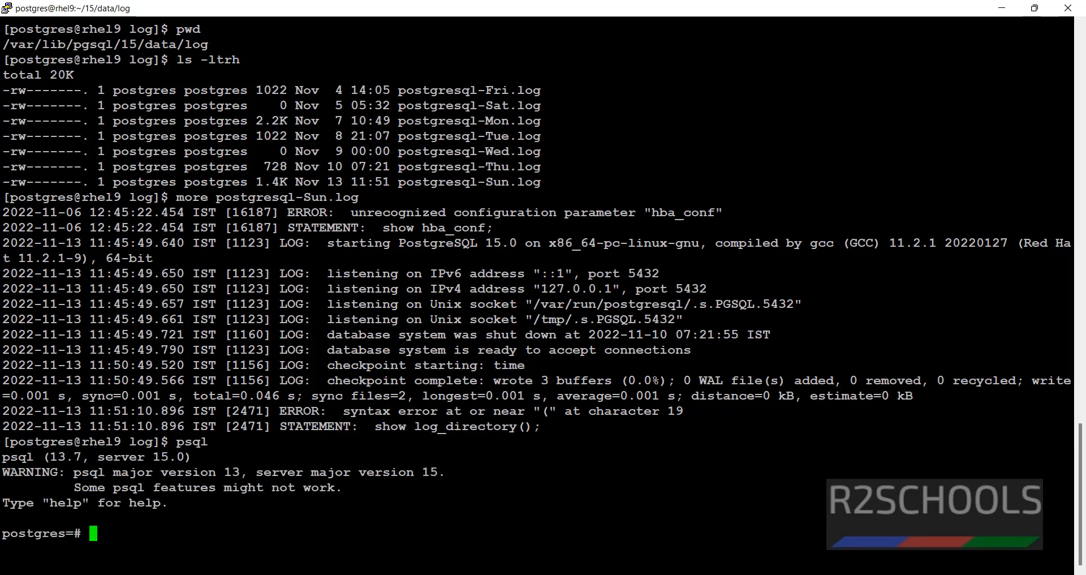
type("show da")
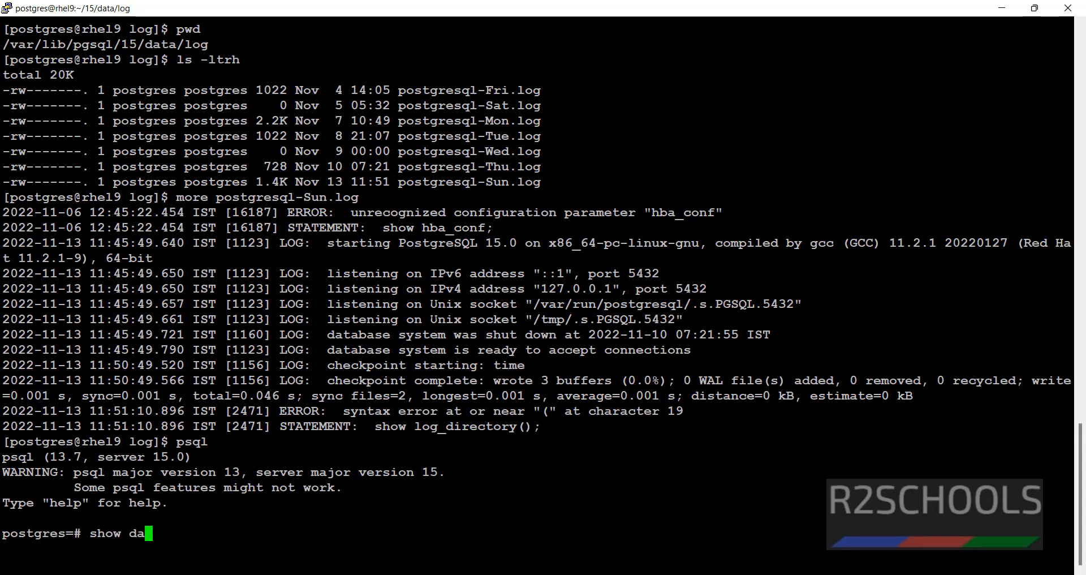
type("ta_di")
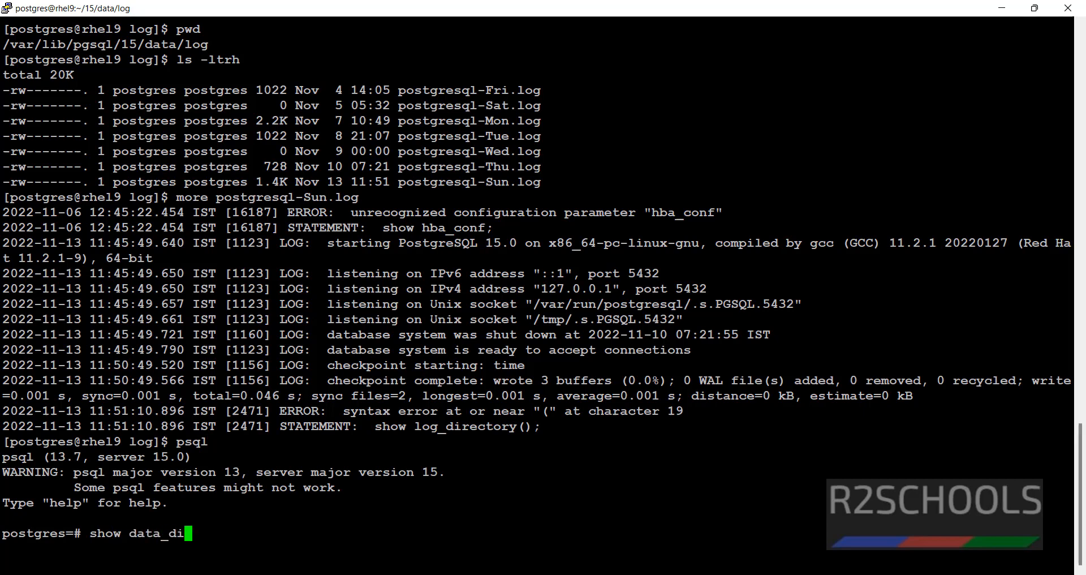
type("rectorh")
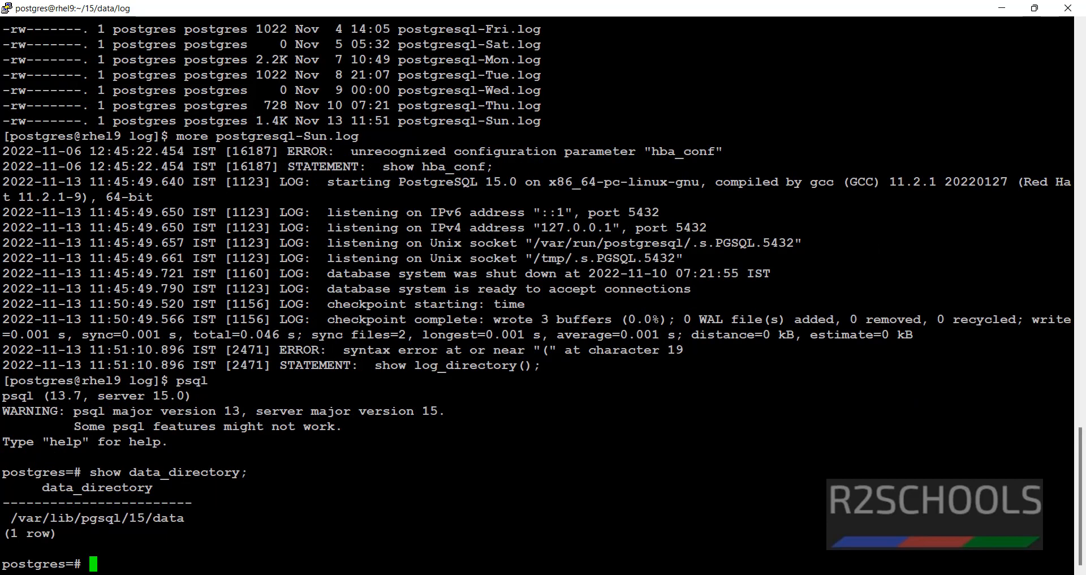
Copy the data directory path, quit psql with \q, and cd into /var/lib/pgsql/15/data to list it
double_click(85, 518)
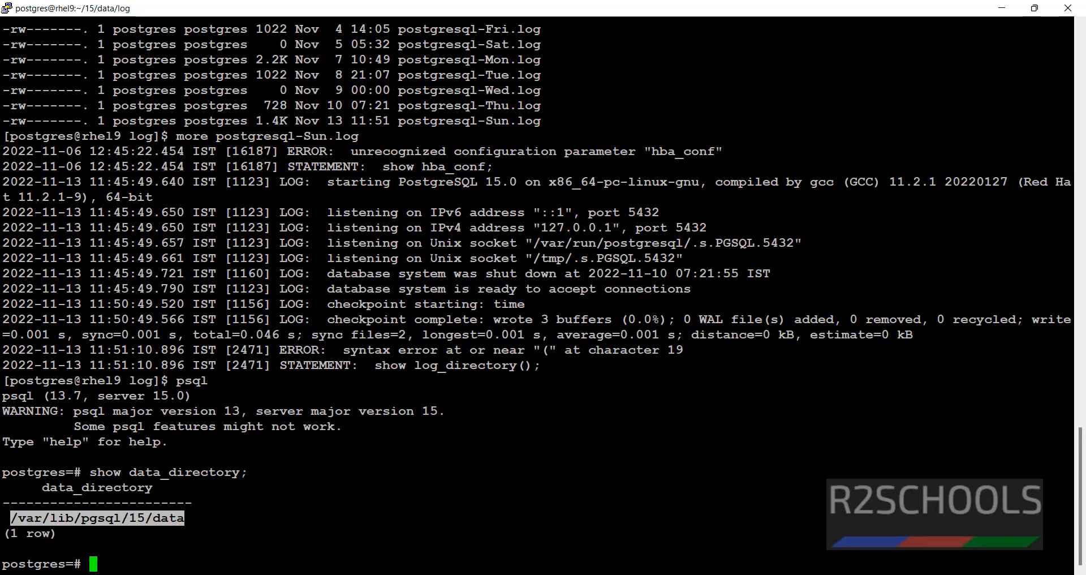
type("\\q")
type("cd")
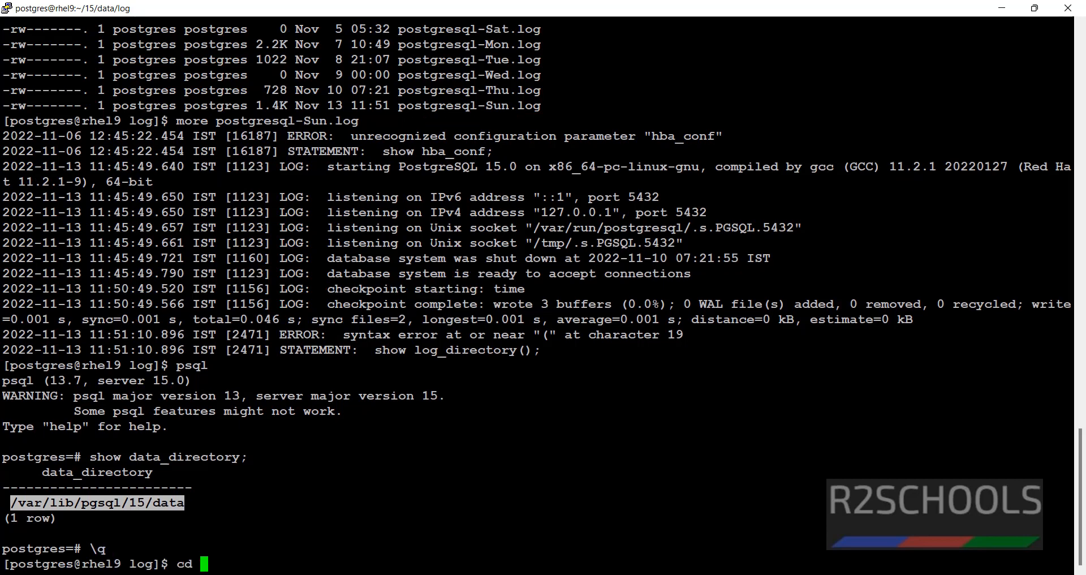
type("/var/lib/pgsql/15/data")
type("psql")
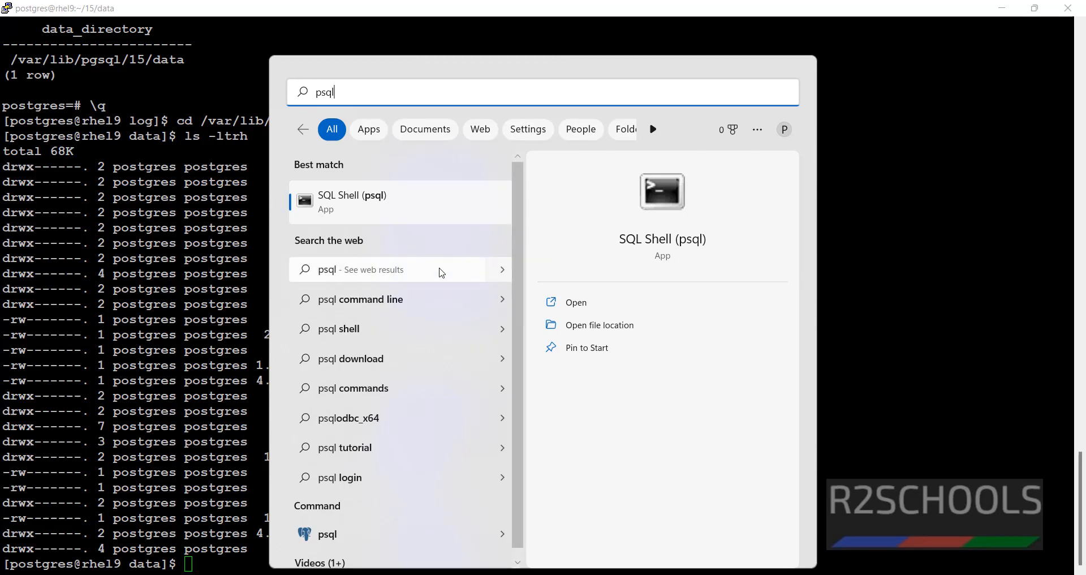
In Windows SQL Shell (psql), run SHOW log_directory; and SHOW data_directory; for the local server
left_click(352, 201)
type("sho")
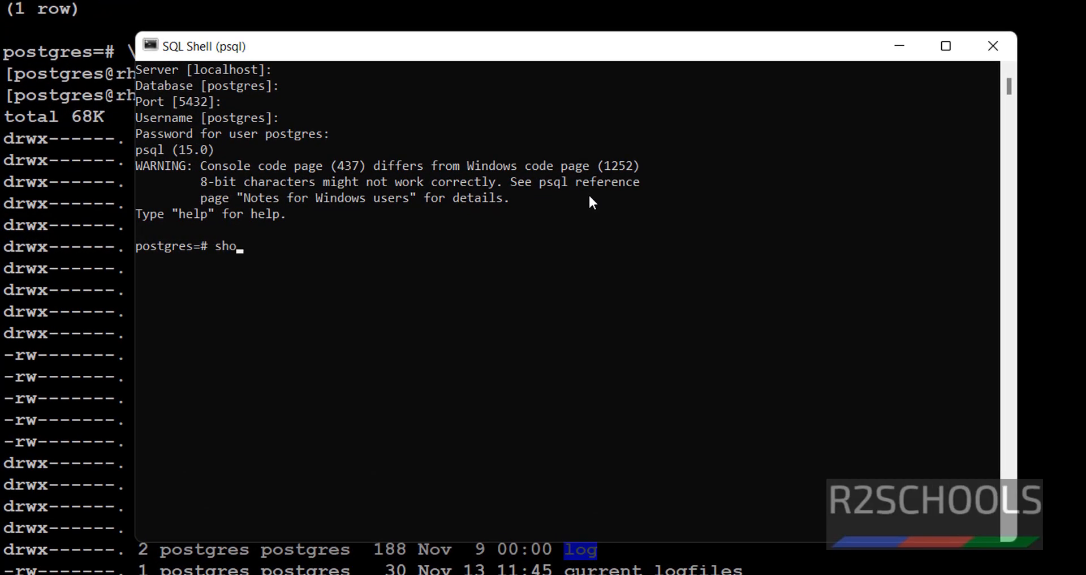
type("w log_dr")
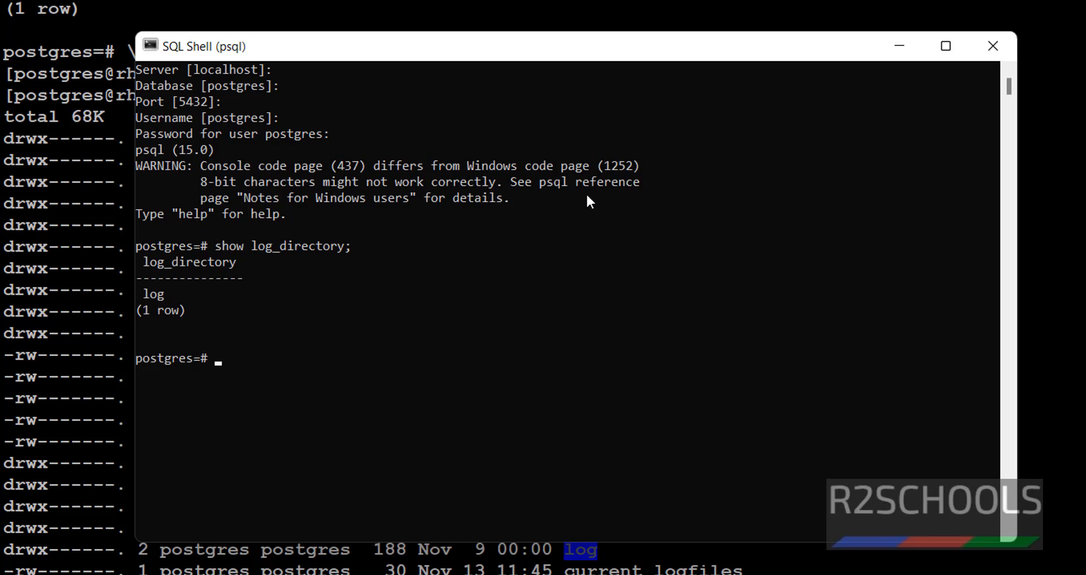
type("s")
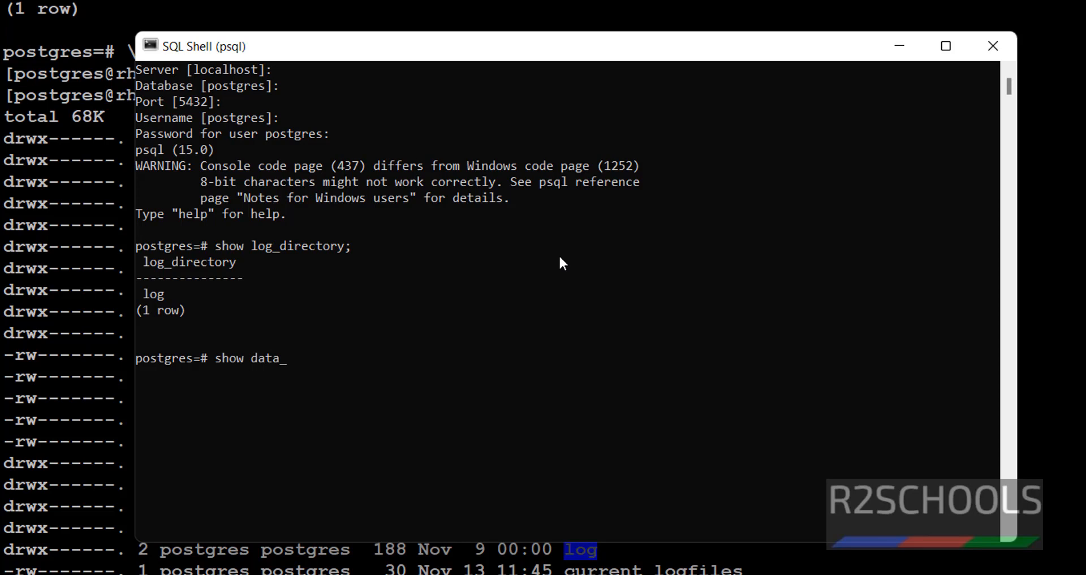
type("directory;")
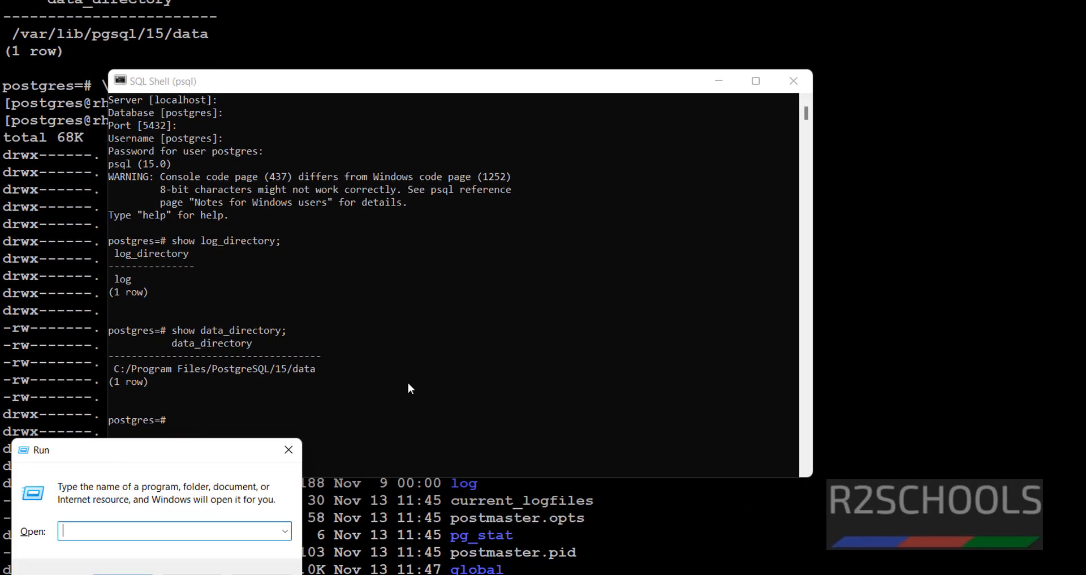
Open C:/Program Files/PostgreSQL/15/data via the Run dialog and go into its log folder
type("C:/Program Files/PostgreSQL/15/data")
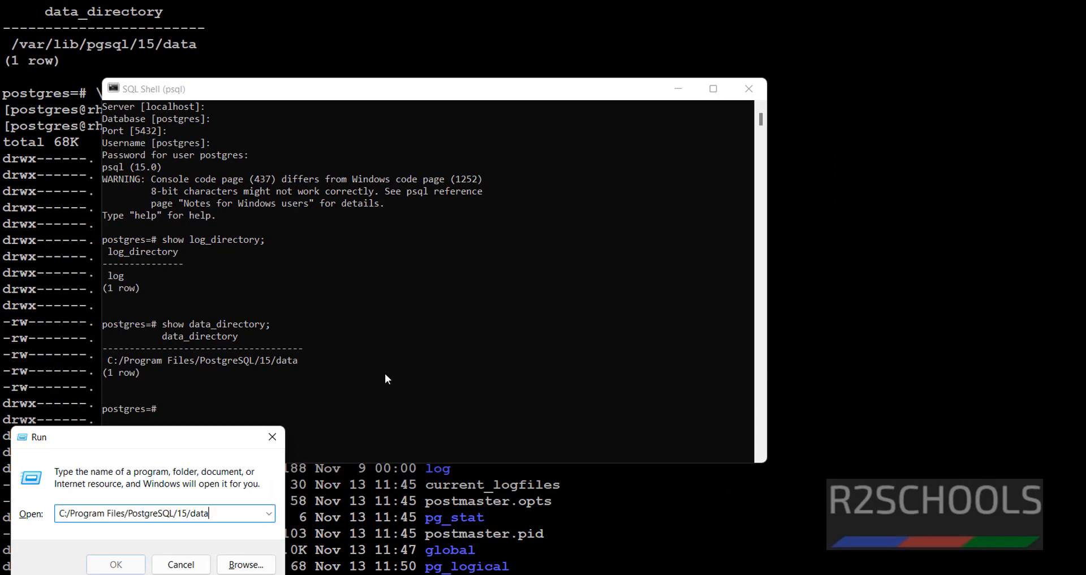
left_click(116, 563)
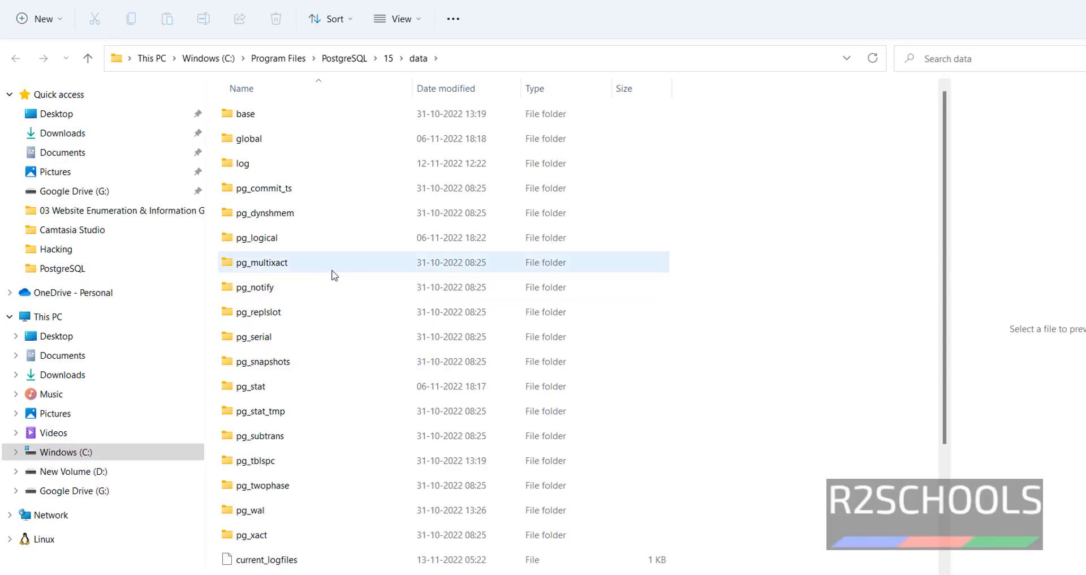
left_click(242, 163)
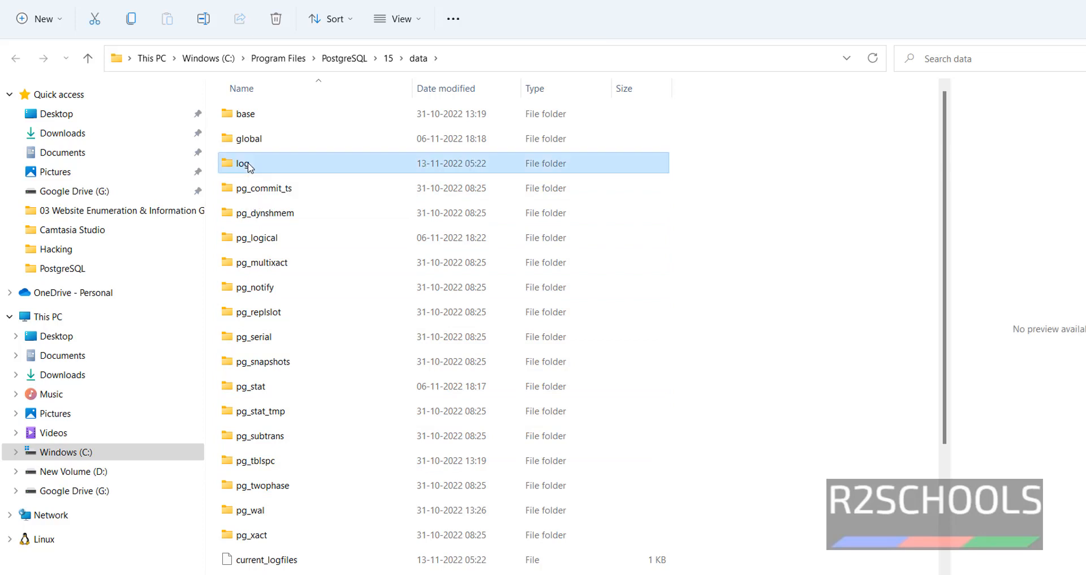
double_click(242, 163)
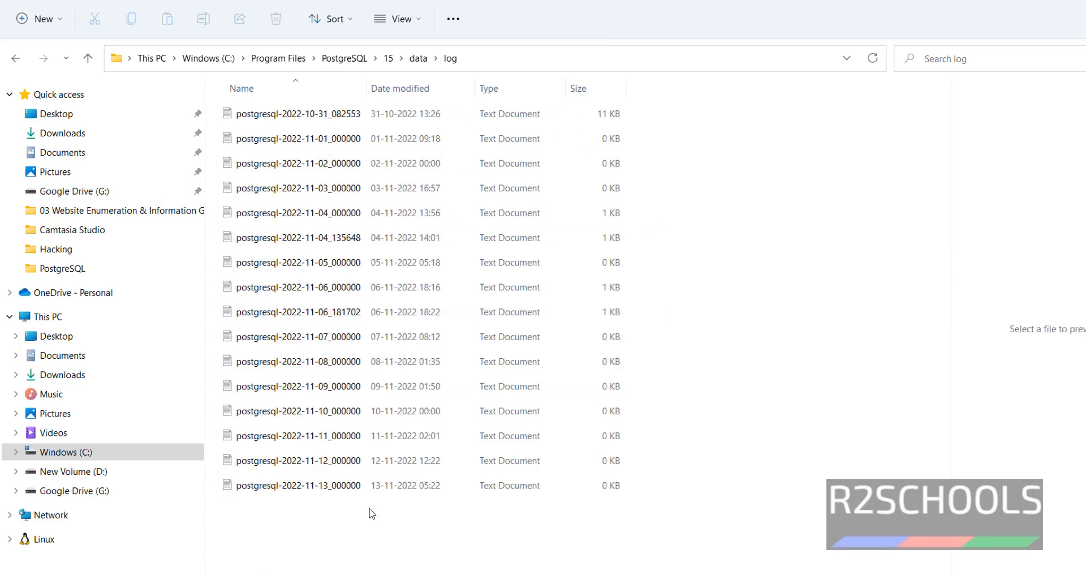
Open today's log file postgresql-2022-11-13_000000 to read it
left_click(298, 486)
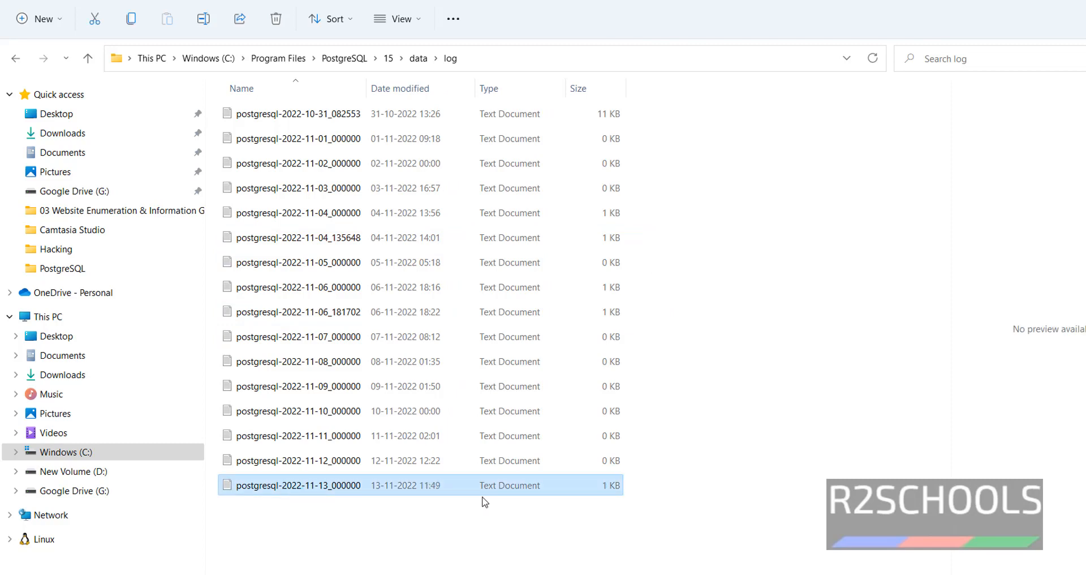
double_click(298, 485)
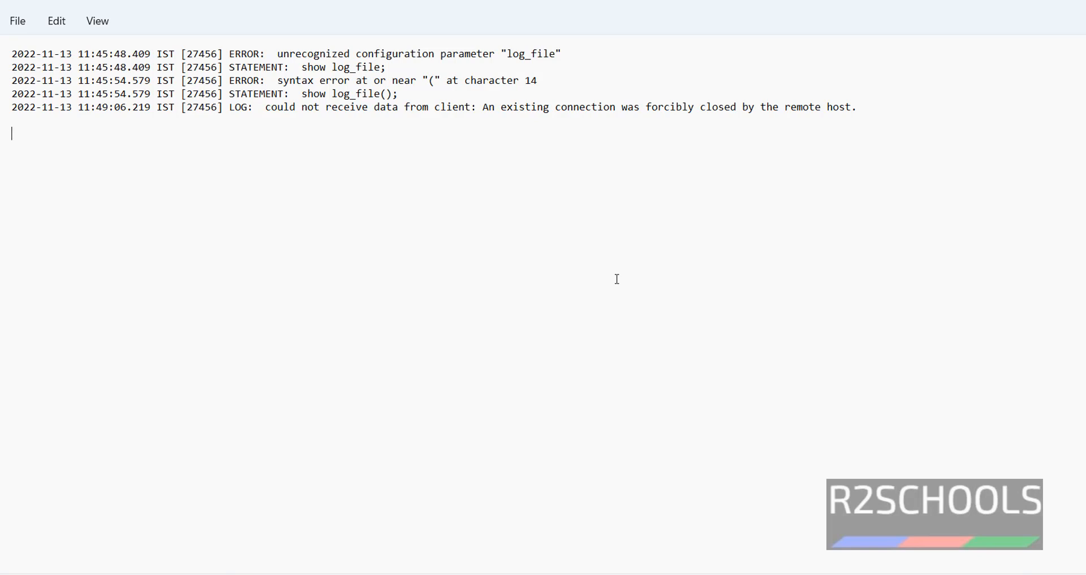
mouse_move(752, 304)
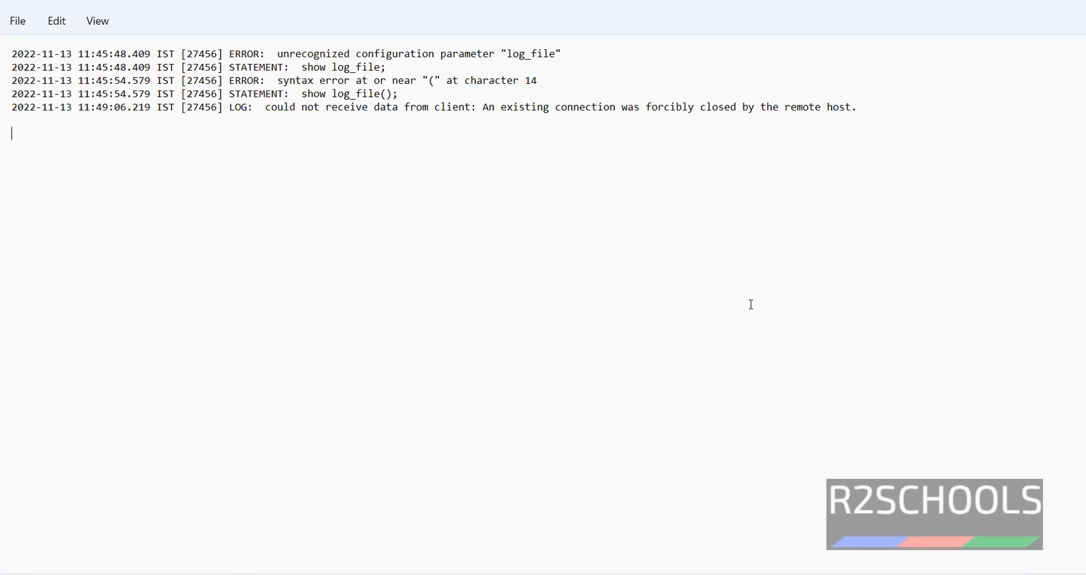
mouse_move(865, 325)
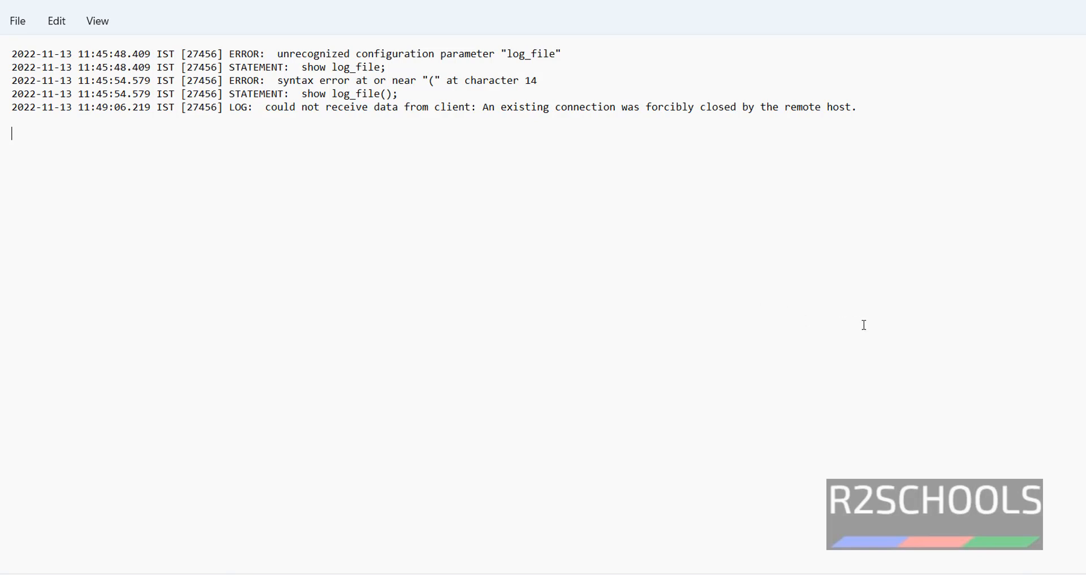
mouse_move(892, 315)
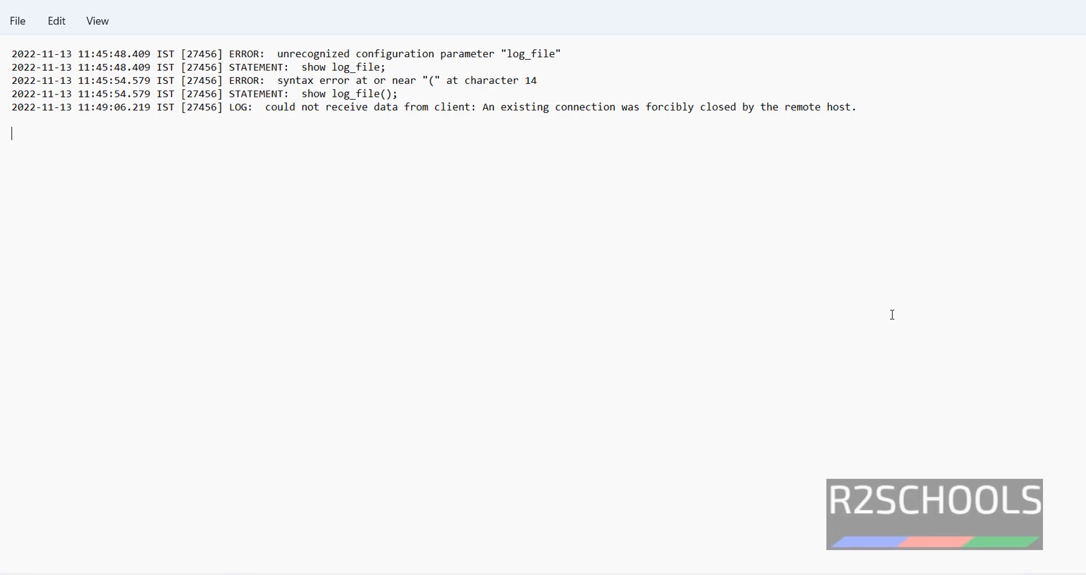